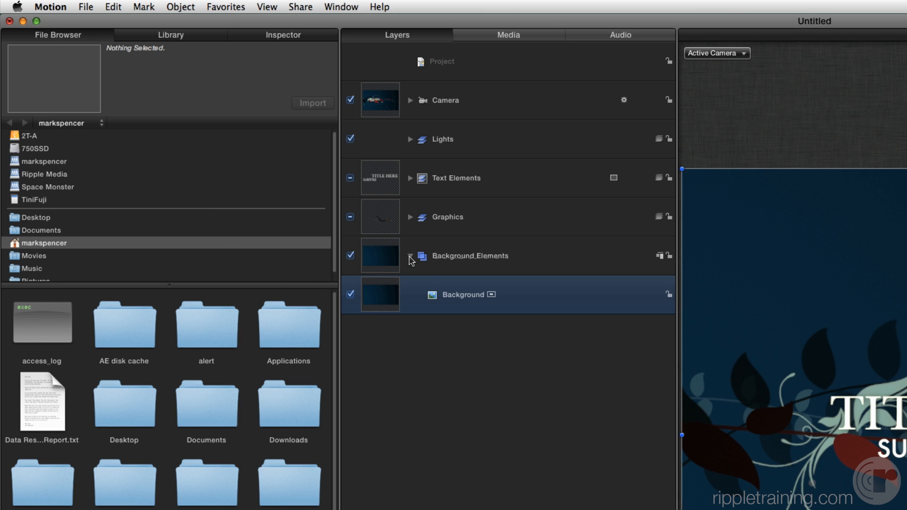
Step: Collapse Background_Elements and expand Graphics to list its vine, Embellishment, Replicator and Bubbles layers
click(410, 218)
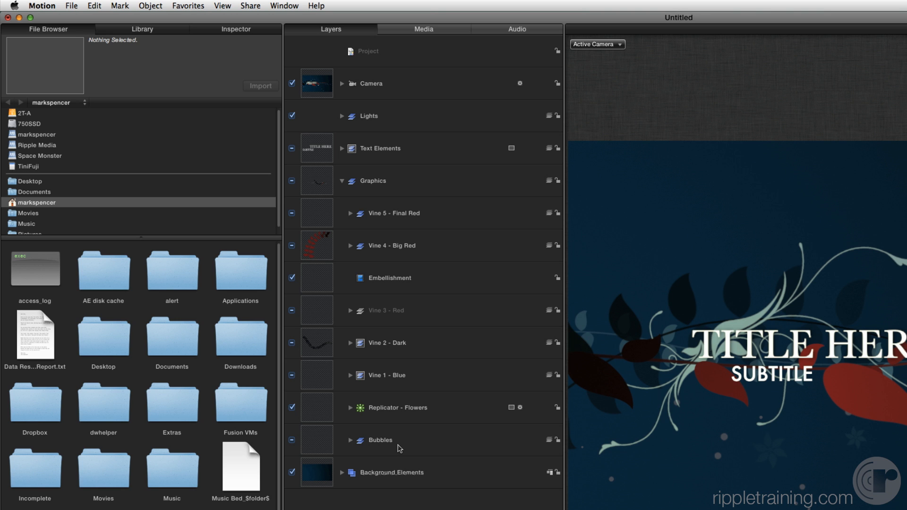
mouse_move(352, 458)
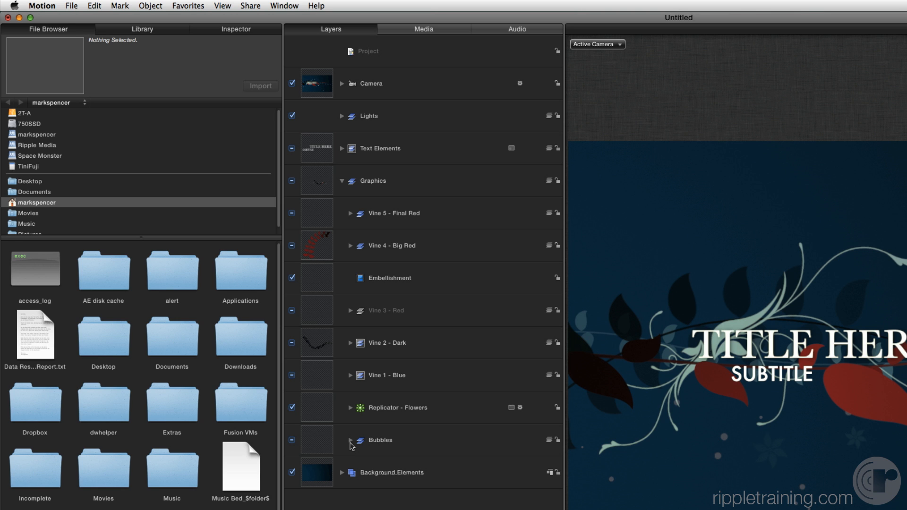
Step: Expand the Bubbles group to reveal Emitter - Bubbles and Bubble (for emitter)
click(350, 440)
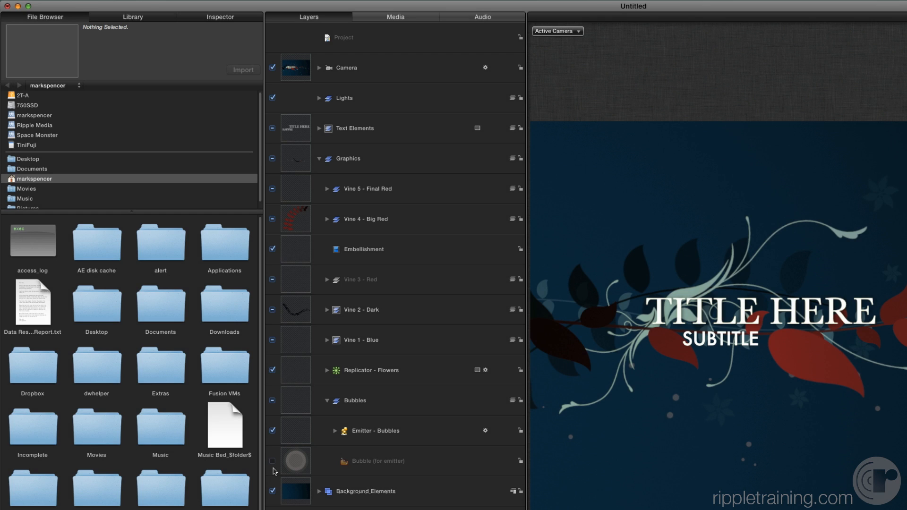
mouse_move(364, 444)
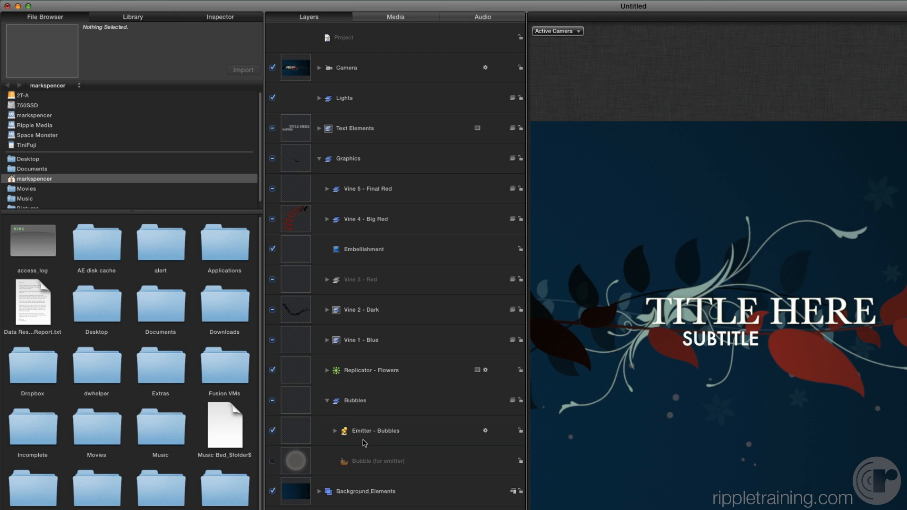